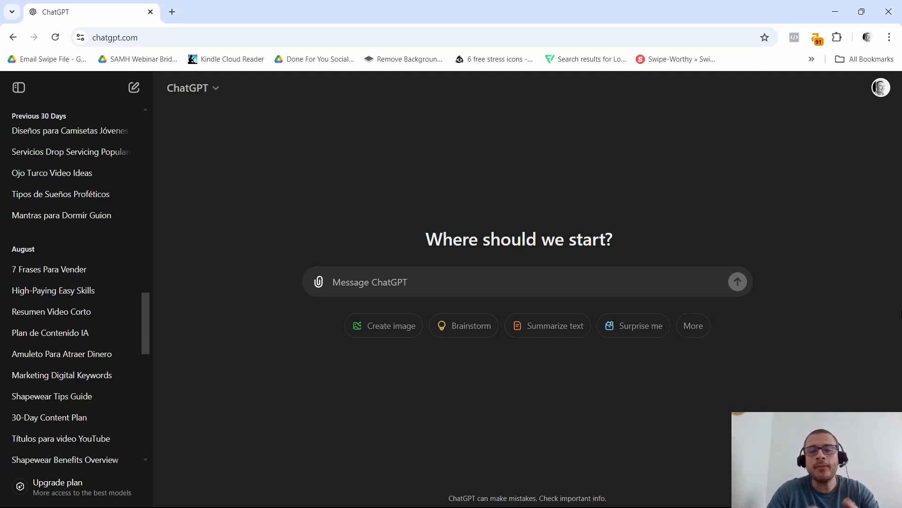
# Step: Bring up the Upgrade plan page comparing the current Free plan with the $20/month Plus plan
pyautogui.click(387, 282)
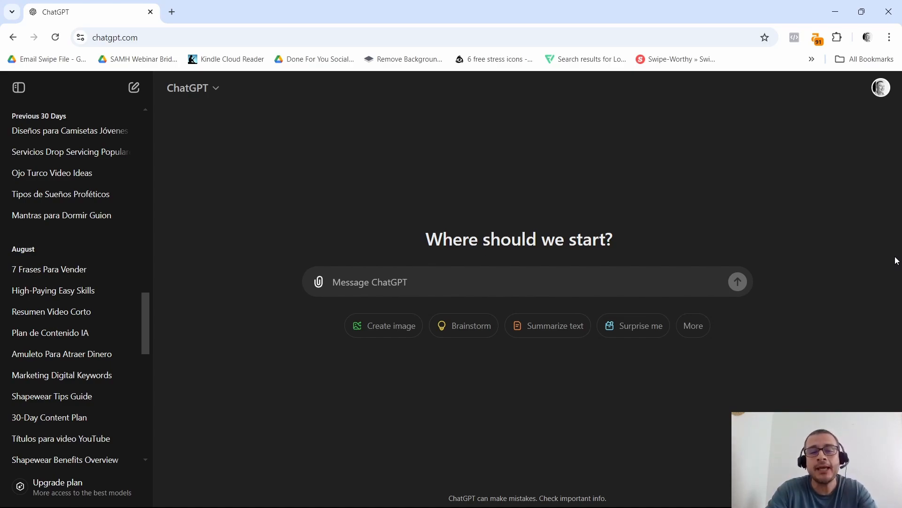
pyautogui.scroll(-3)
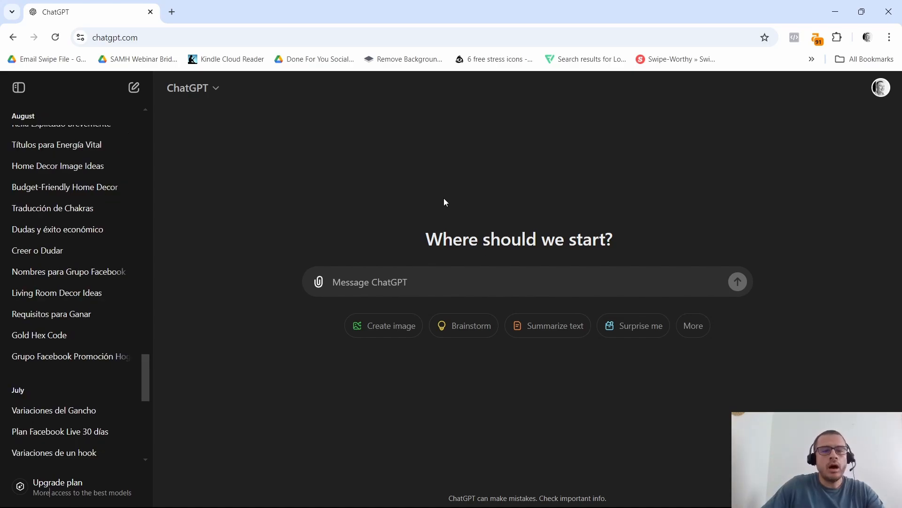
pyautogui.moveTo(449, 205)
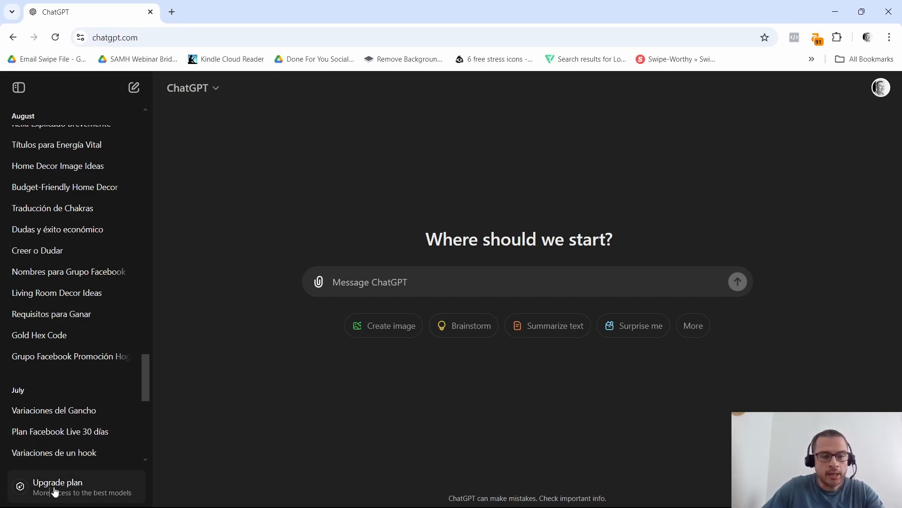
pyautogui.click(51, 487)
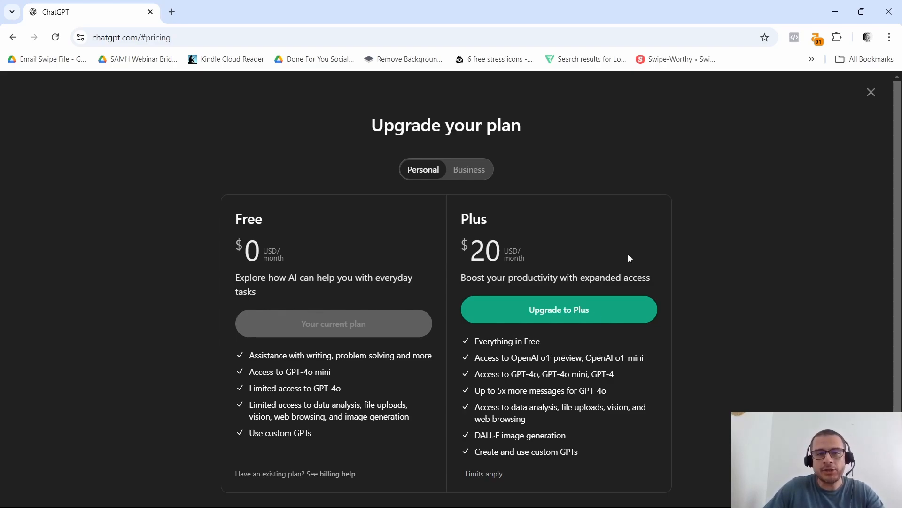
pyautogui.moveTo(349, 227)
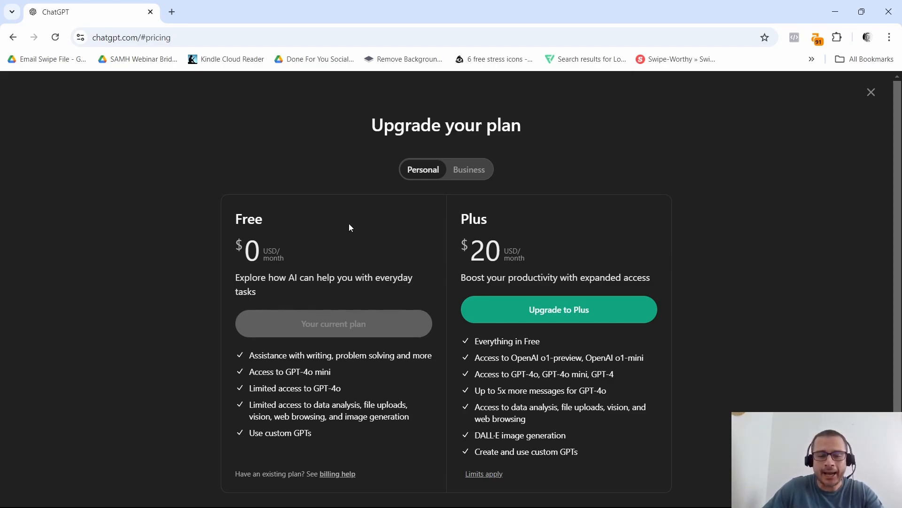
pyautogui.moveTo(249, 234)
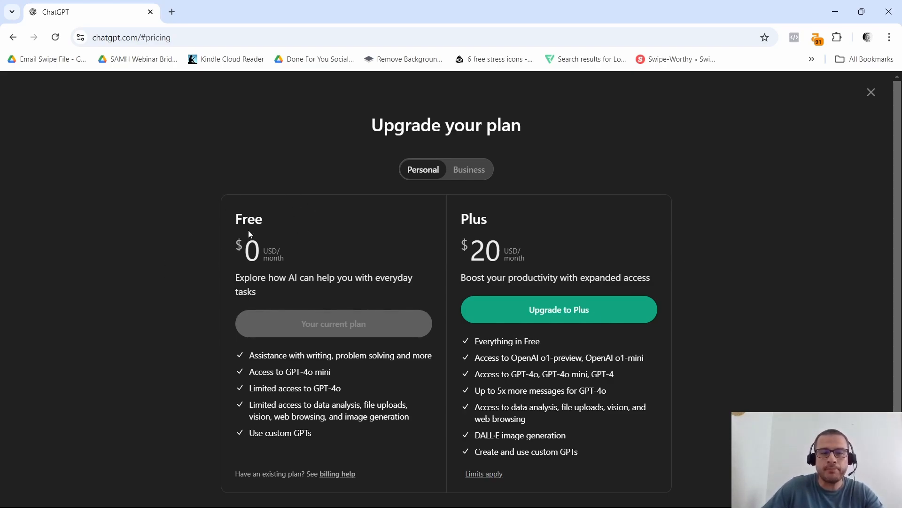
pyautogui.moveTo(356, 240)
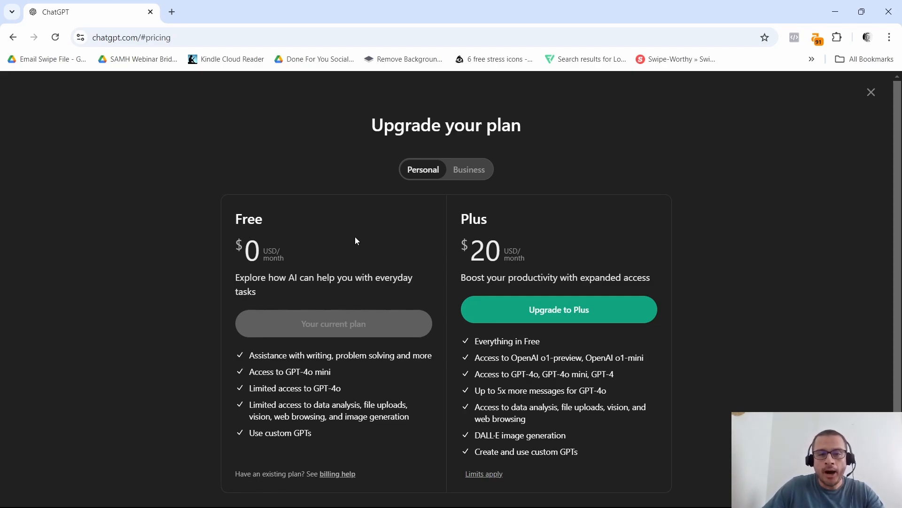
pyautogui.moveTo(363, 248)
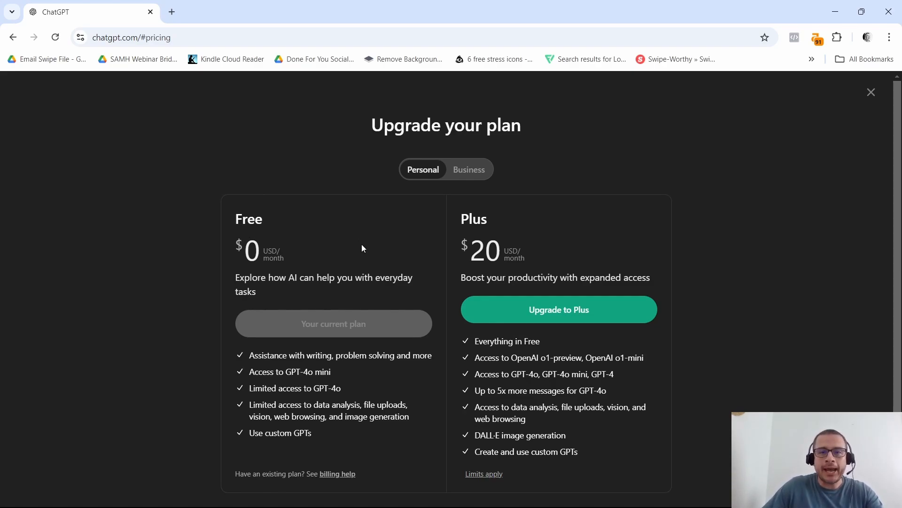
pyautogui.moveTo(368, 270)
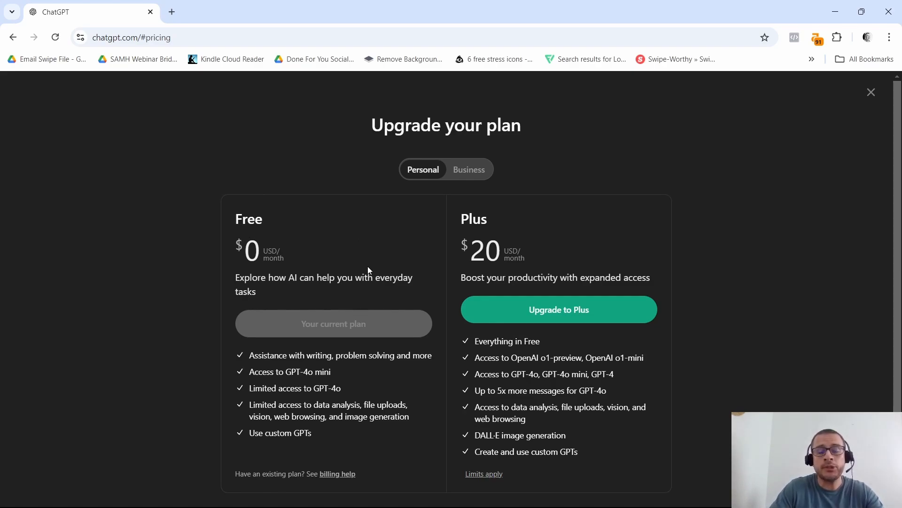
pyautogui.moveTo(299, 282)
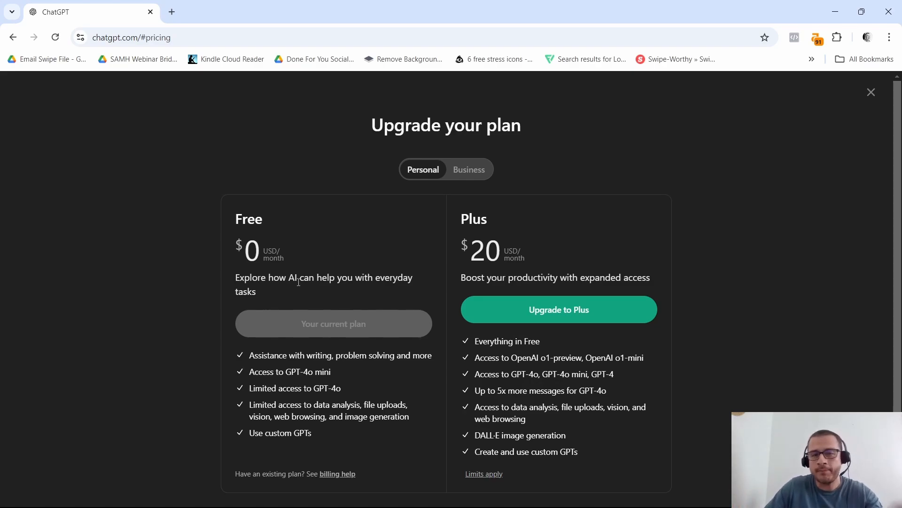
pyautogui.moveTo(304, 289)
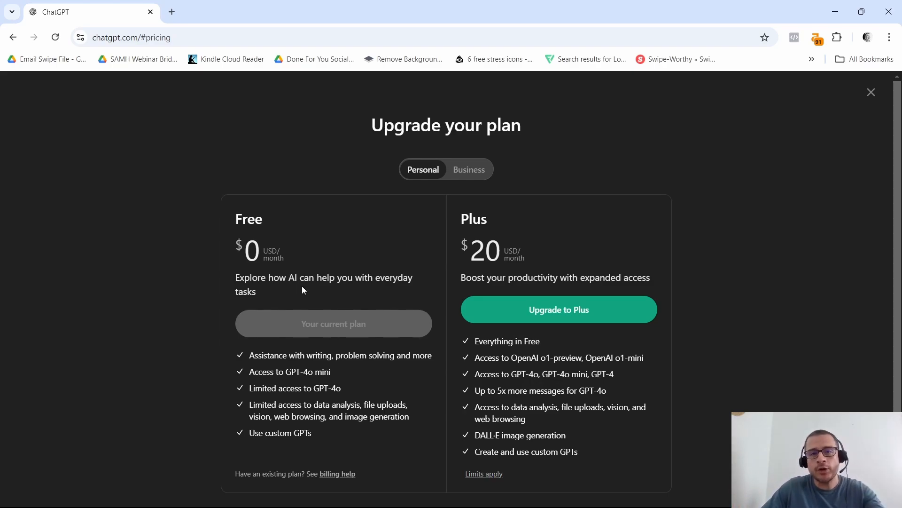
pyautogui.moveTo(294, 297)
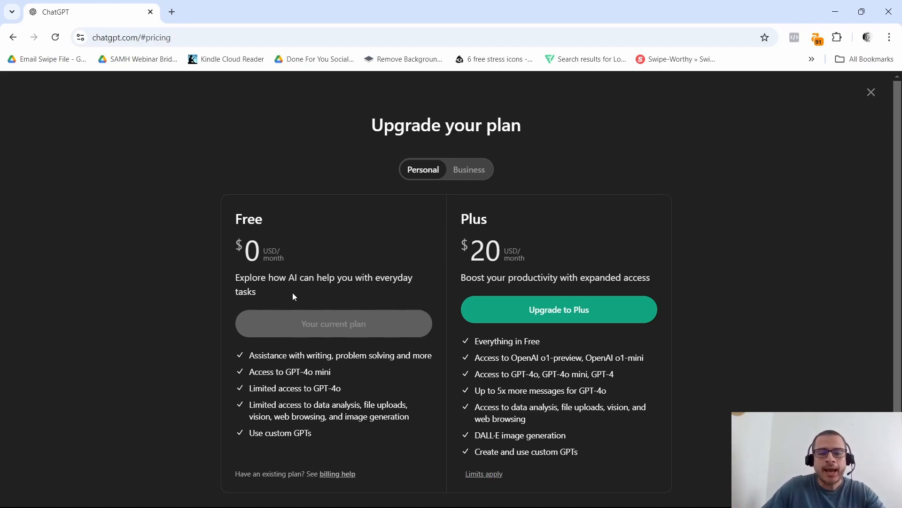
pyautogui.moveTo(350, 296)
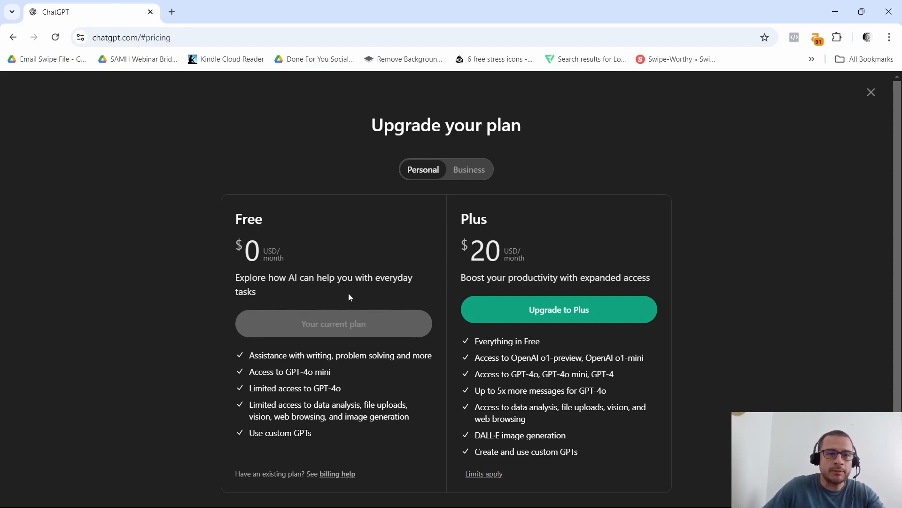
pyautogui.moveTo(340, 311)
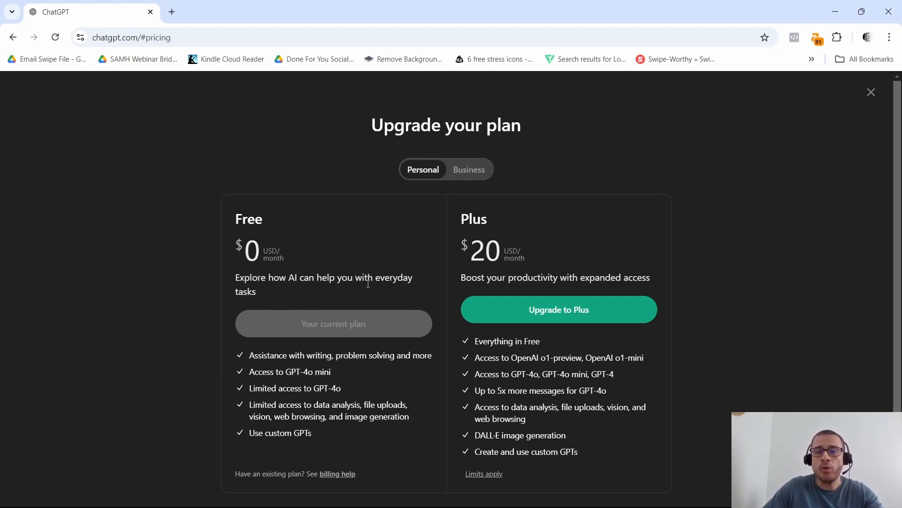
pyautogui.moveTo(391, 289)
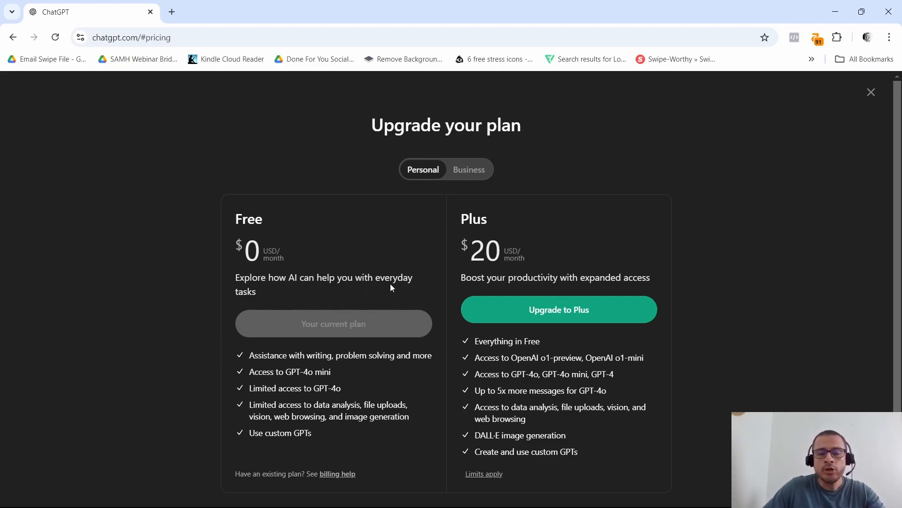
pyautogui.moveTo(457, 323)
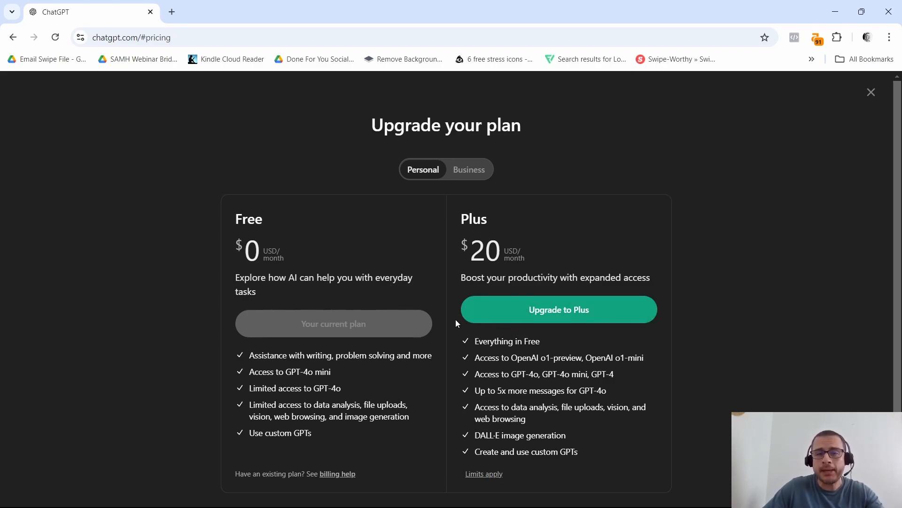
pyautogui.moveTo(389, 331)
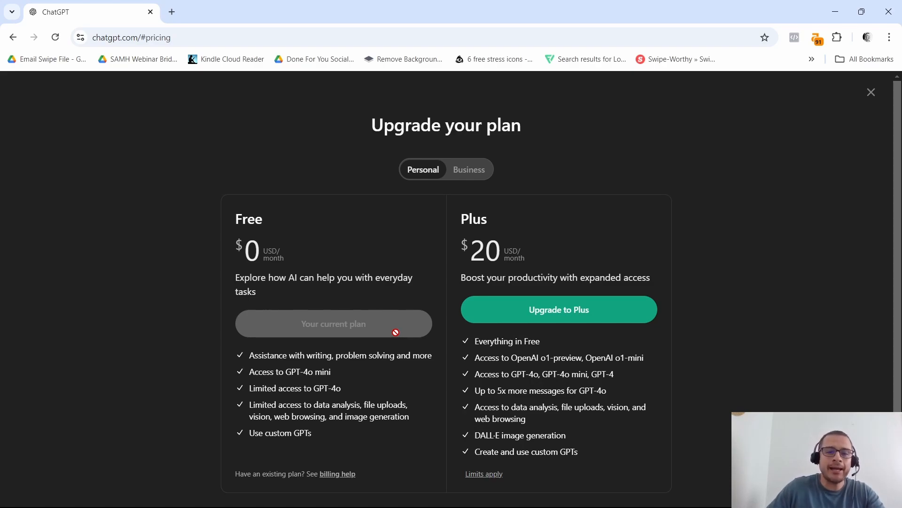
pyautogui.moveTo(580, 241)
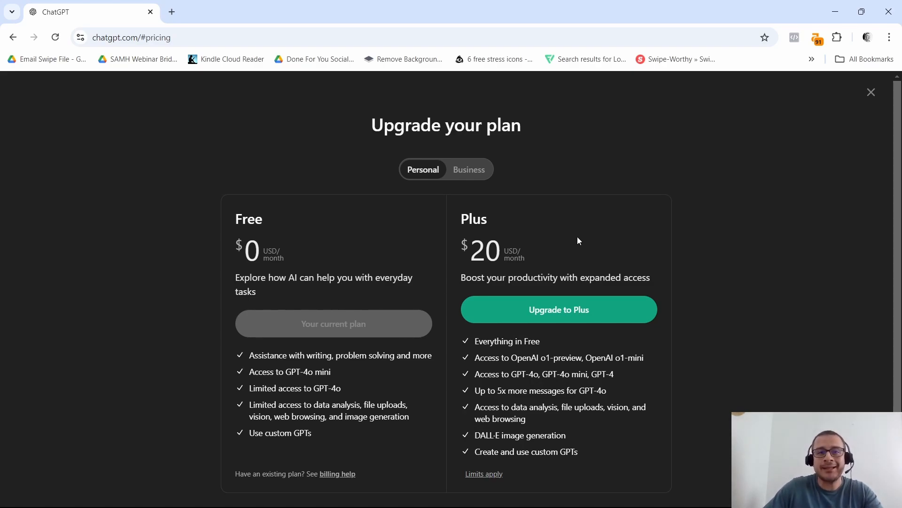
pyautogui.moveTo(587, 247)
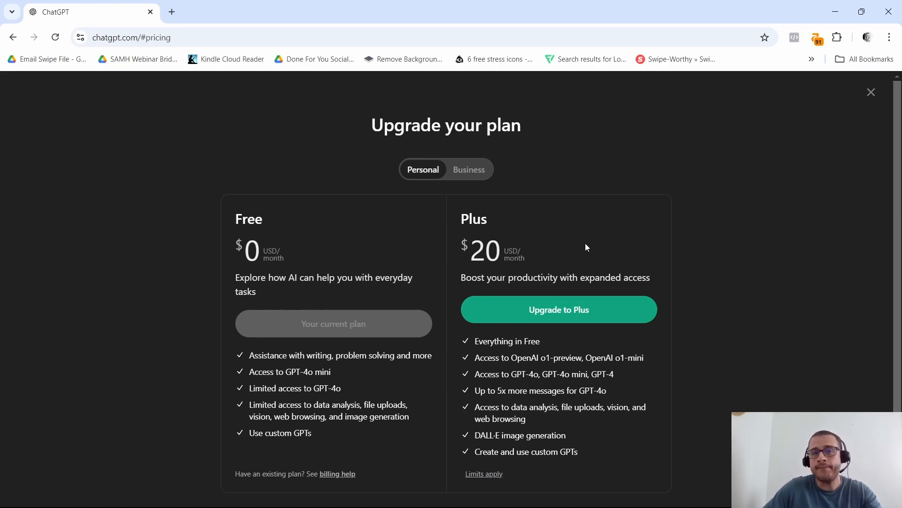
pyautogui.moveTo(447, 303)
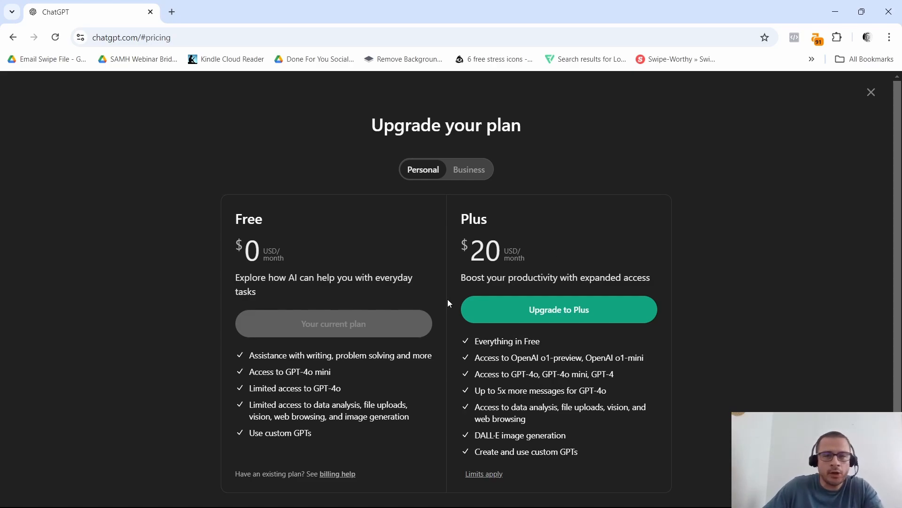
pyautogui.moveTo(428, 293)
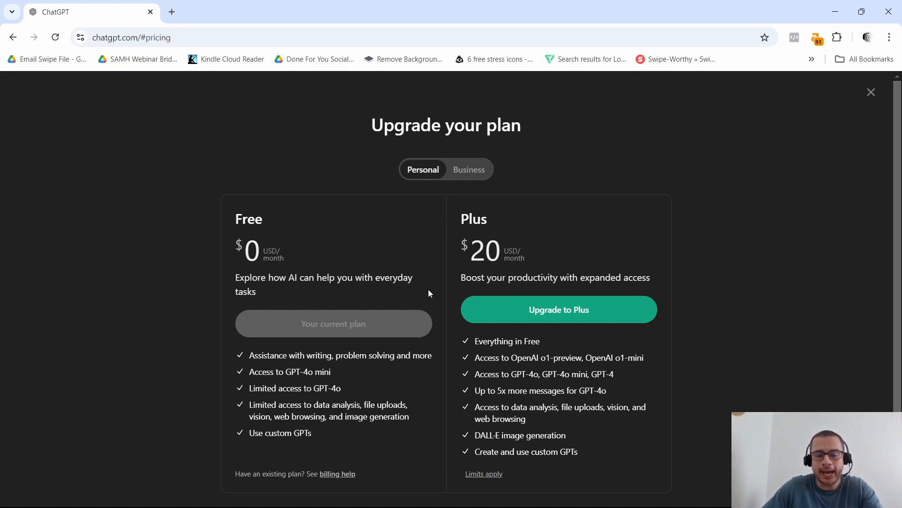
pyautogui.moveTo(481, 276)
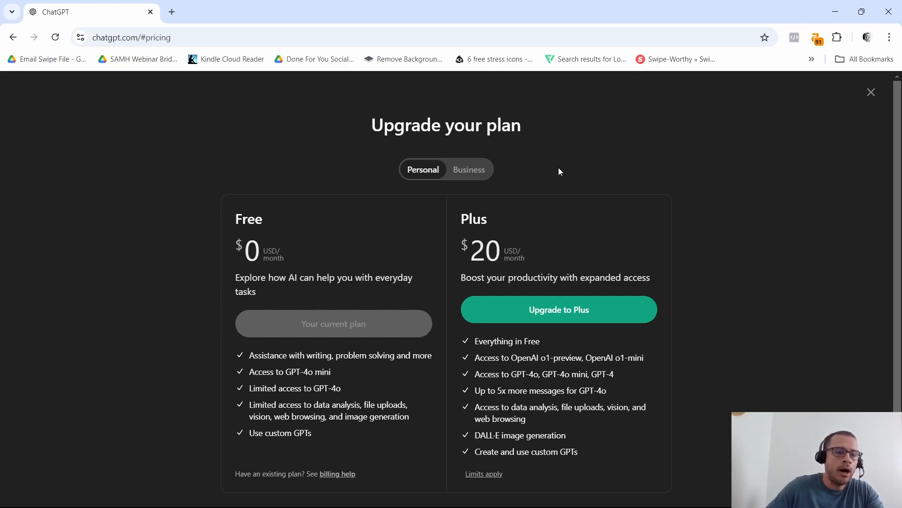
# Step: Close the Upgrade your plan page, returning to the empty home screen with past chats
pyautogui.click(871, 92)
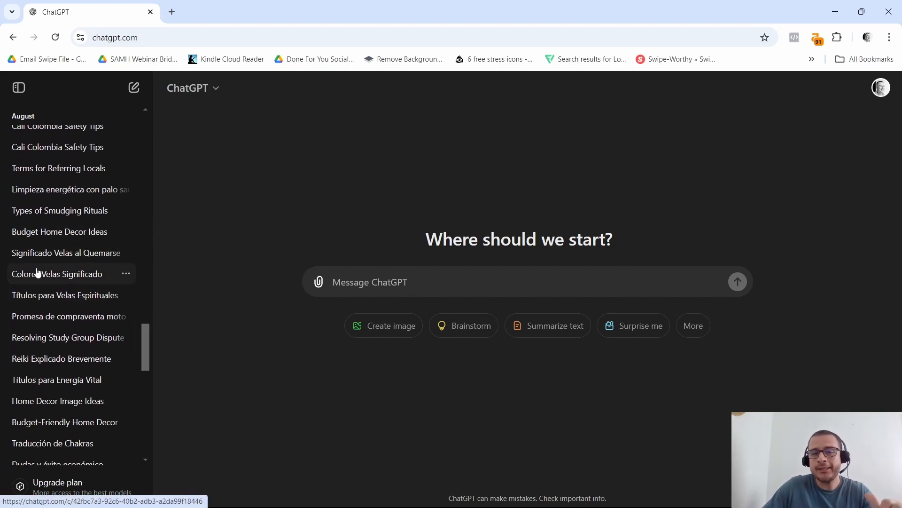
pyautogui.moveTo(42, 278)
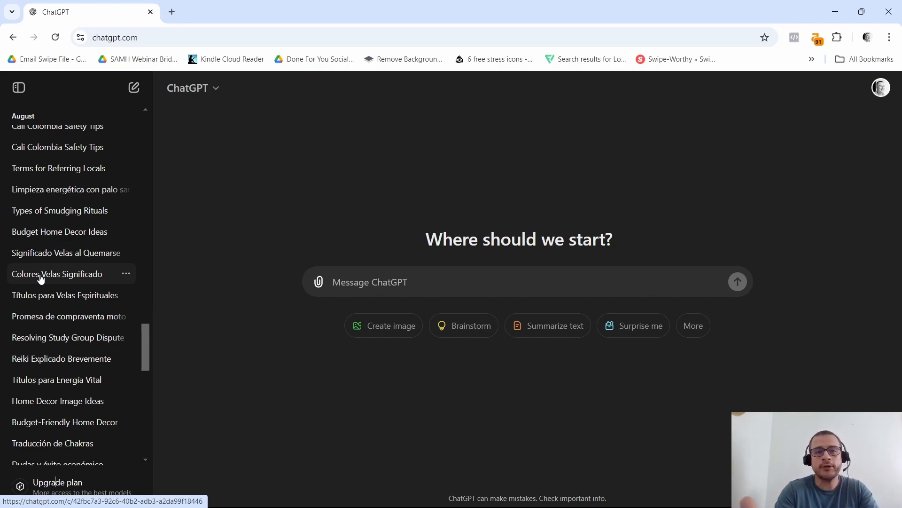
# Step: Reopen the pricing page and highlight Plus perks from '5x more messages' through 'DALL-E image generation'
pyautogui.click(56, 482)
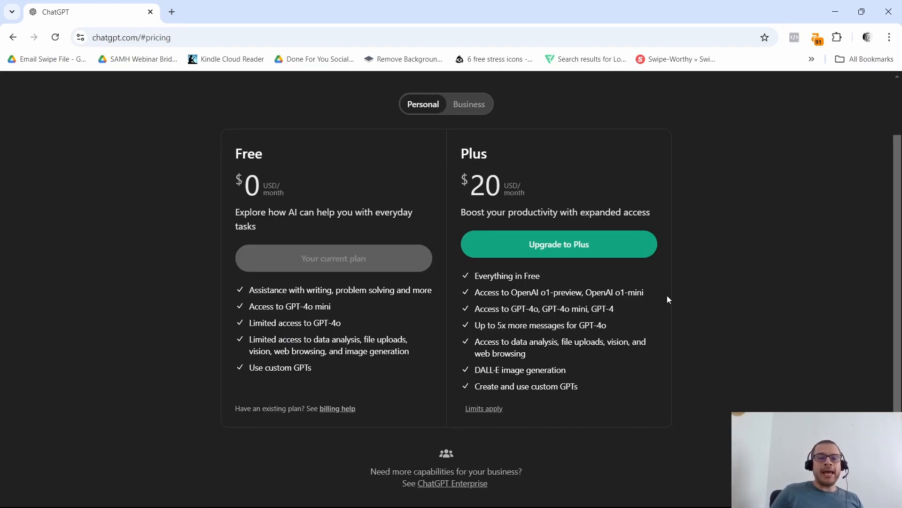
pyautogui.moveTo(489, 174)
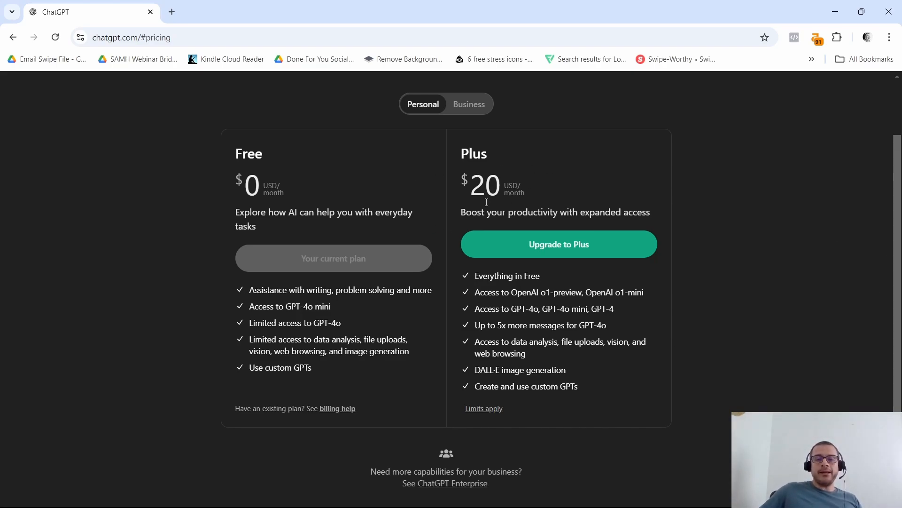
pyautogui.doubleClick(474, 153)
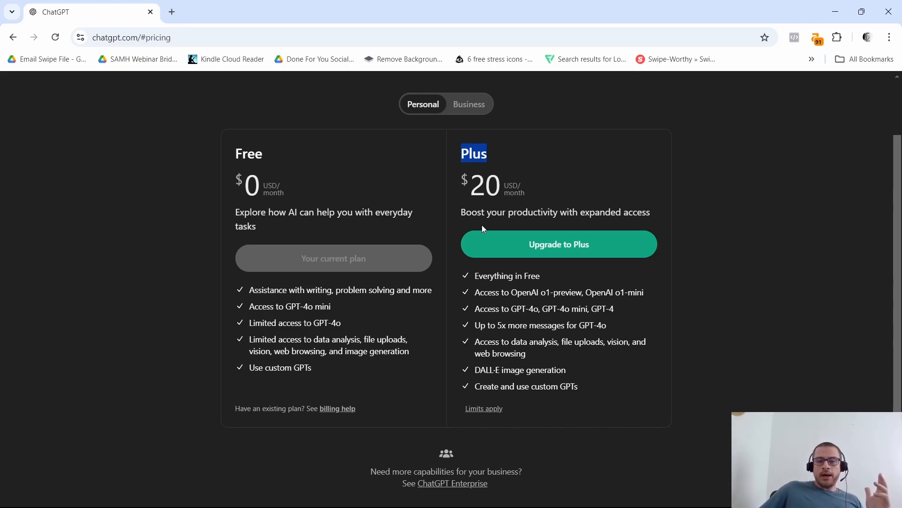
pyautogui.moveTo(650, 224)
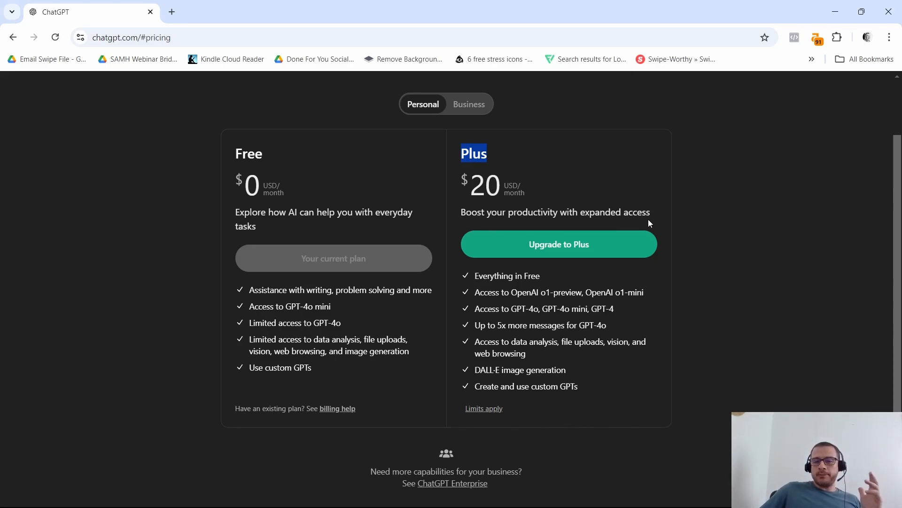
pyautogui.moveTo(550, 277)
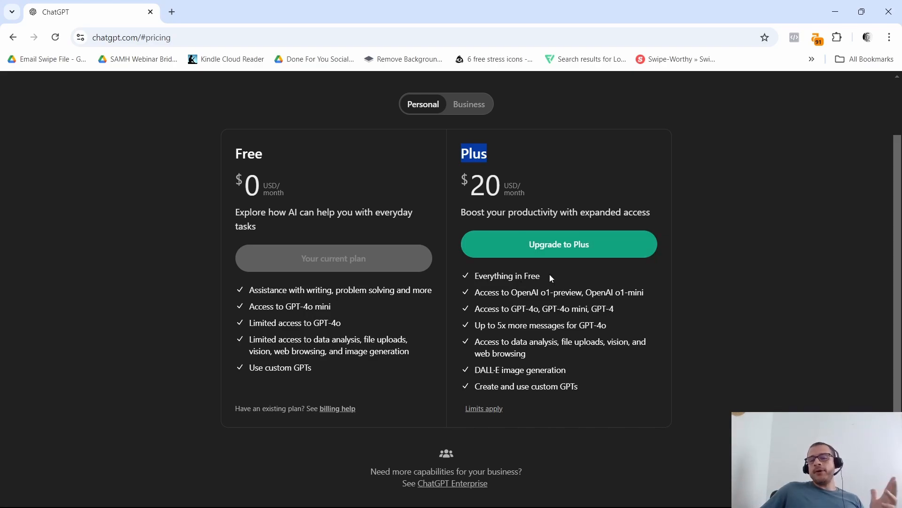
pyautogui.moveTo(474, 309)
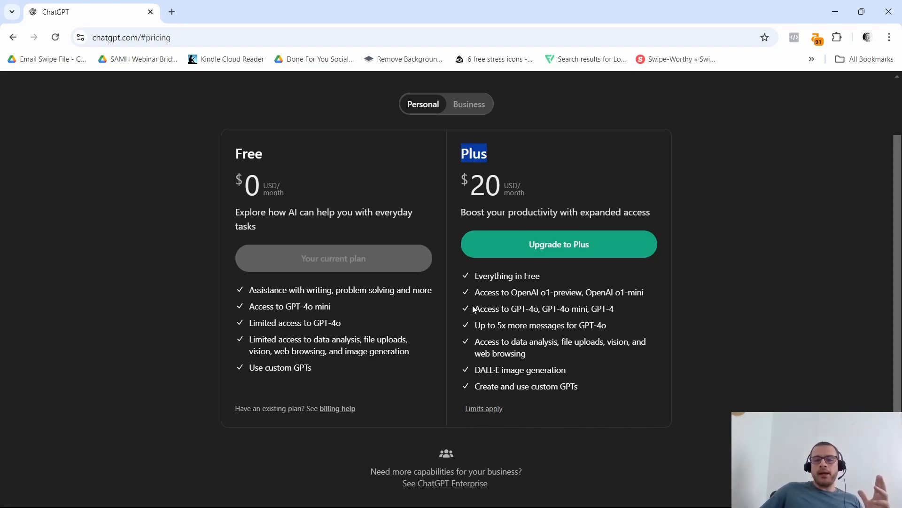
pyautogui.moveTo(517, 302)
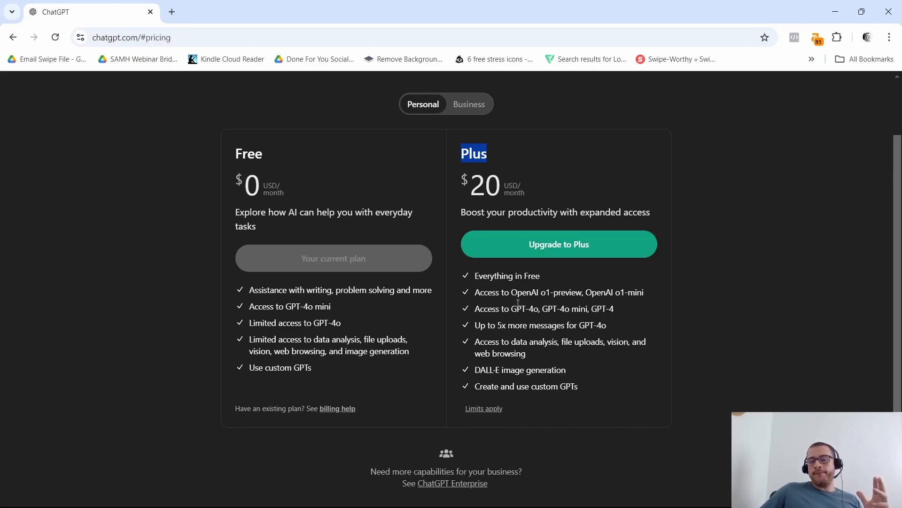
pyautogui.moveTo(557, 302)
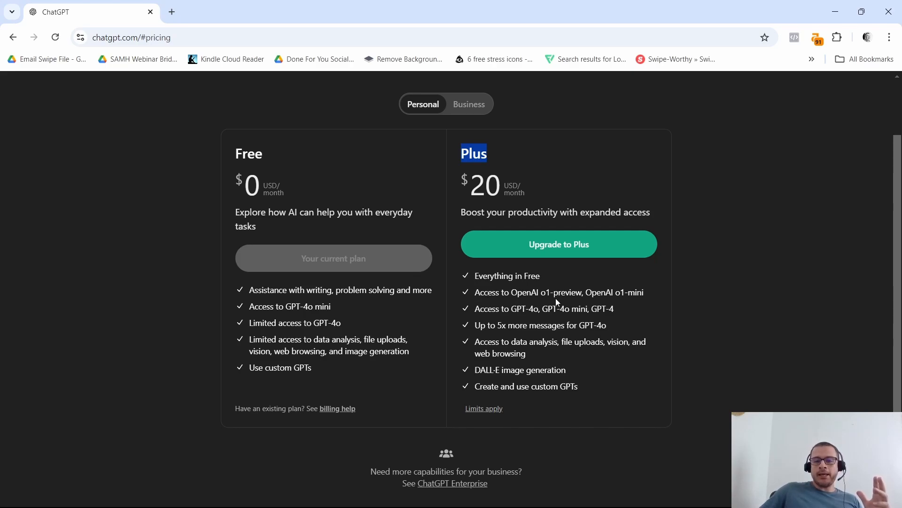
pyautogui.moveTo(607, 304)
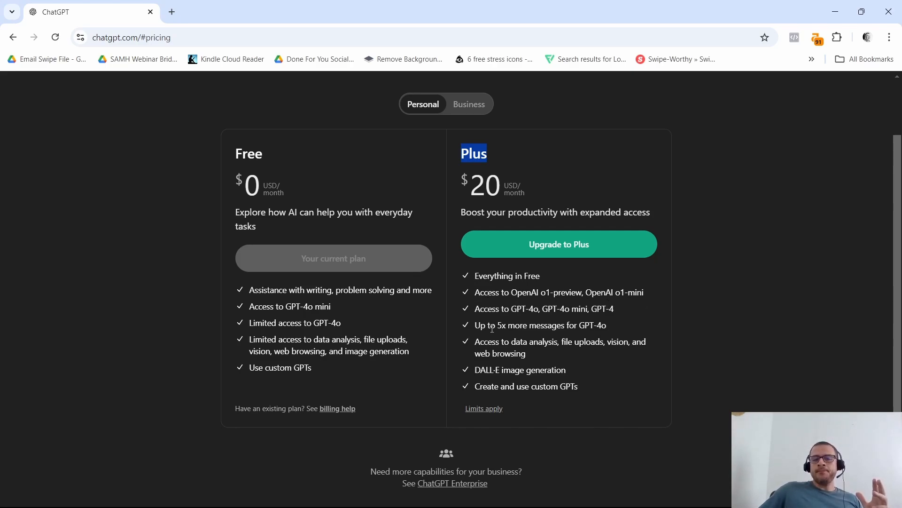
pyautogui.moveTo(496, 324); pyautogui.dragTo(533, 370)
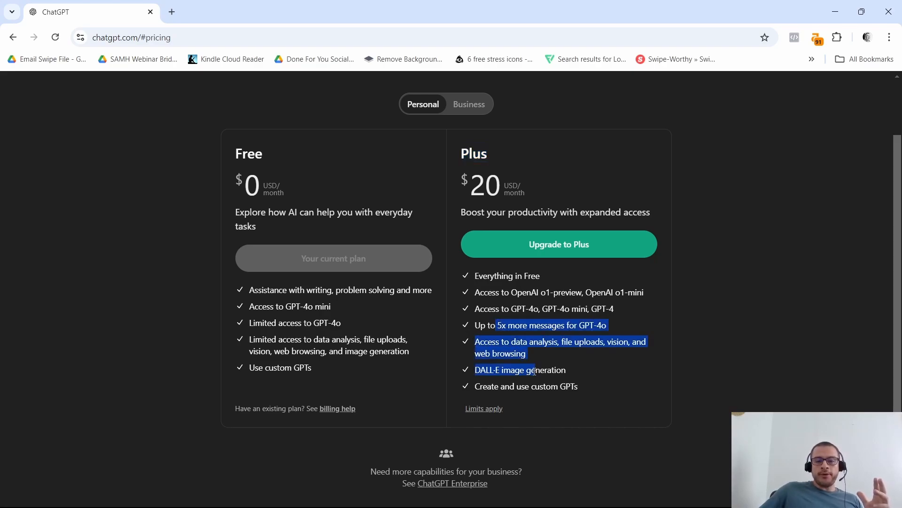
pyautogui.moveTo(535, 374)
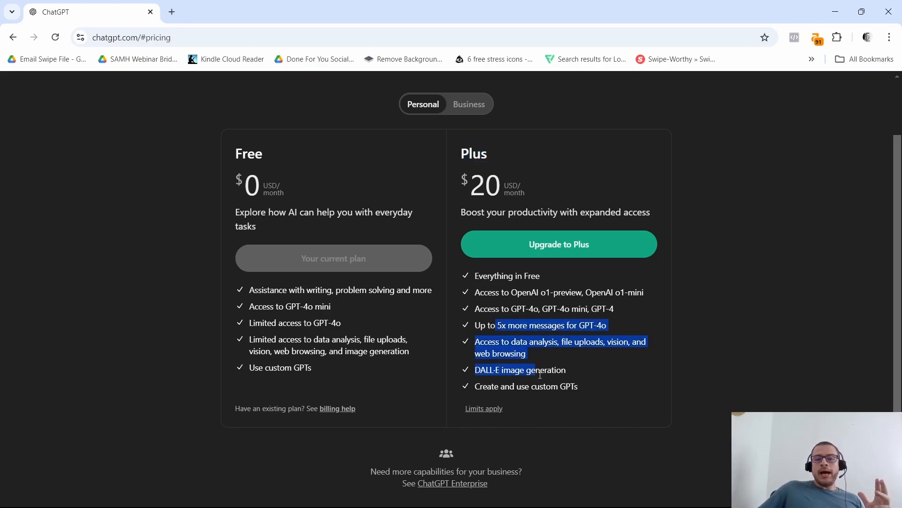
# Step: Switch to Business pricing showing the $25/month per user Team plan for 2+ users
pyautogui.click(469, 104)
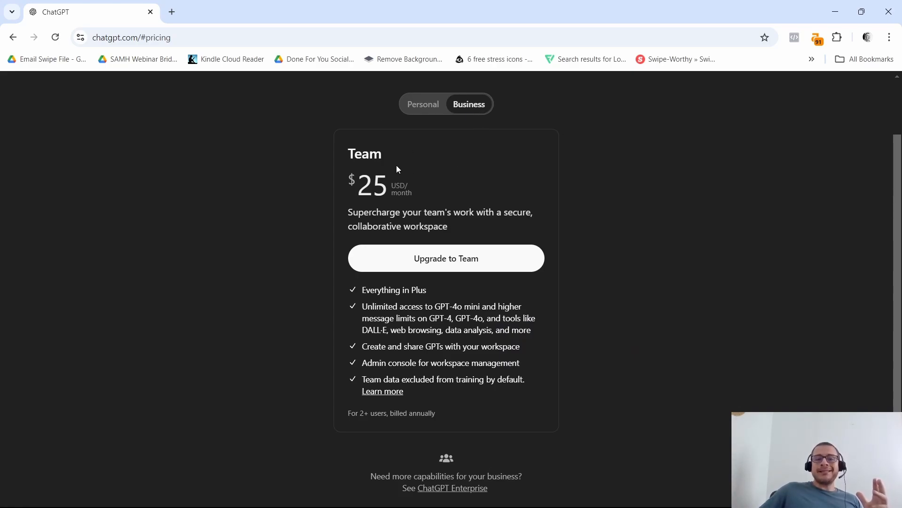
pyautogui.moveTo(453, 168)
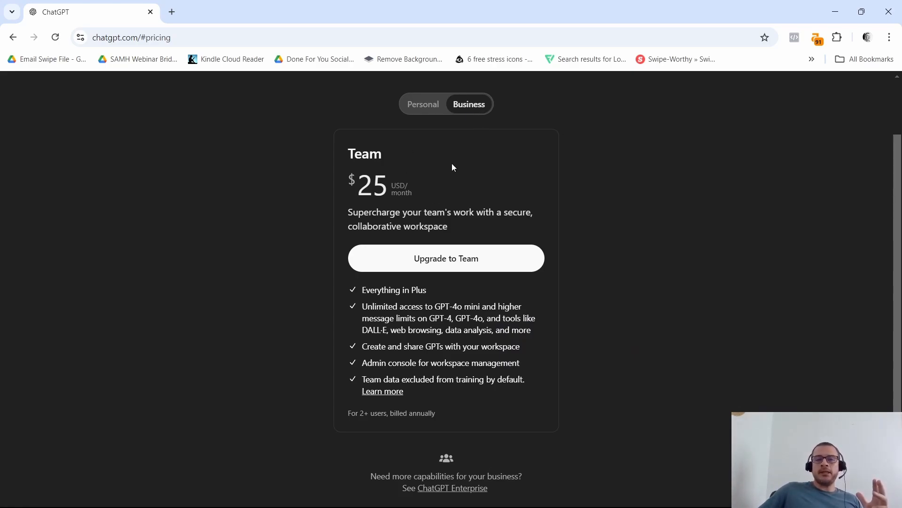
pyautogui.moveTo(573, 238)
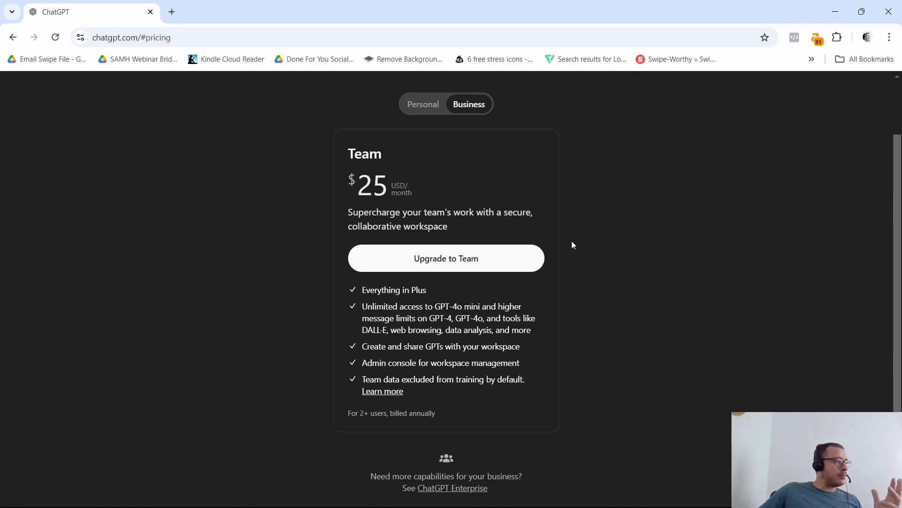
pyautogui.moveTo(604, 222)
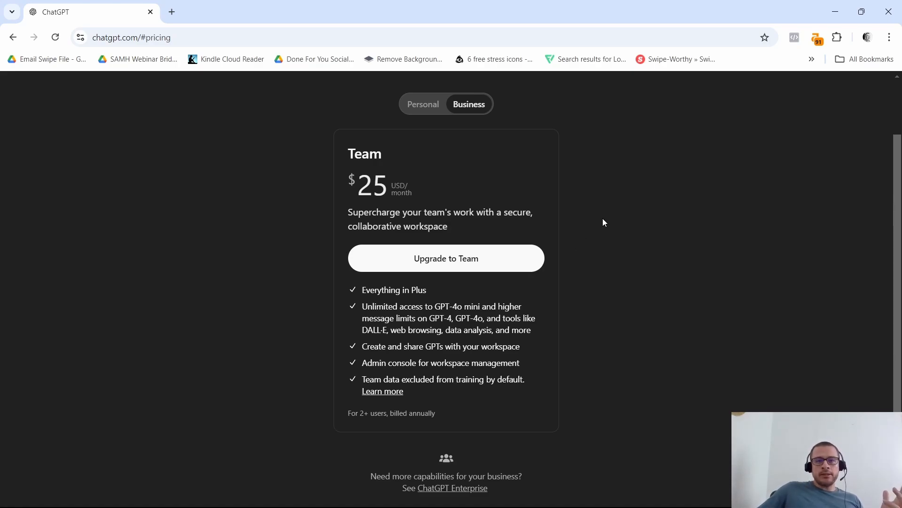
pyautogui.moveTo(596, 226)
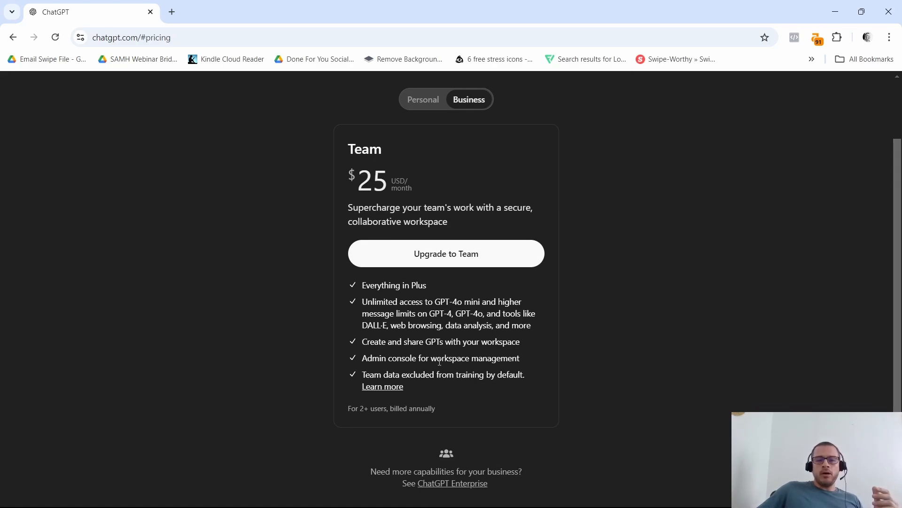
# Step: Switch back to Personal pricing comparing the Free plan with the $20/month Plus plan
pyautogui.click(423, 100)
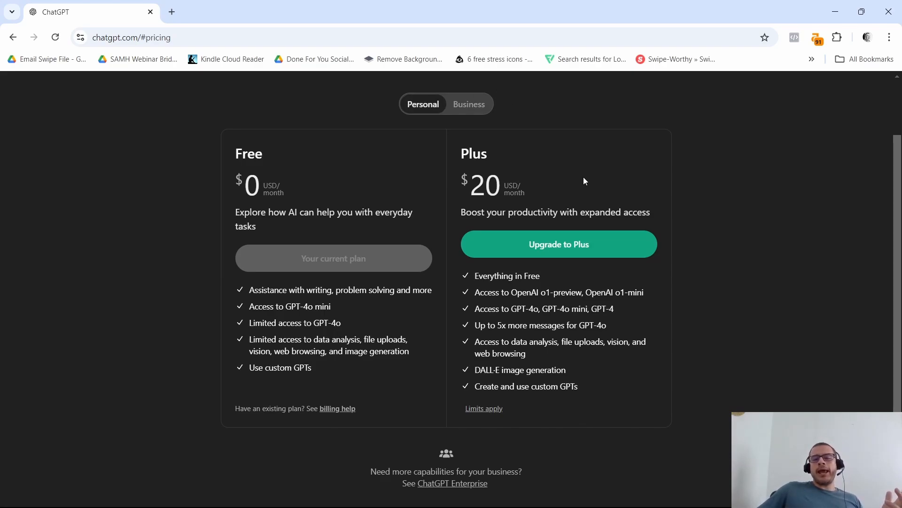
pyautogui.moveTo(626, 185)
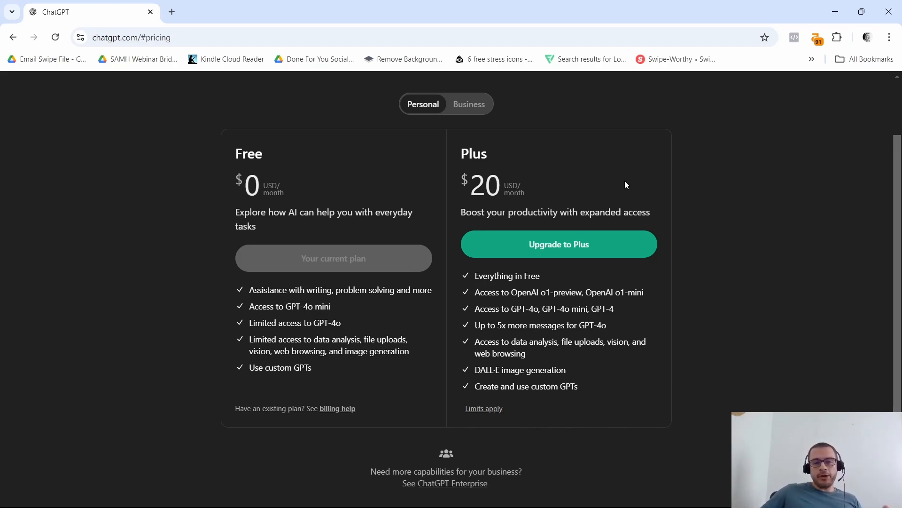
pyautogui.moveTo(632, 315)
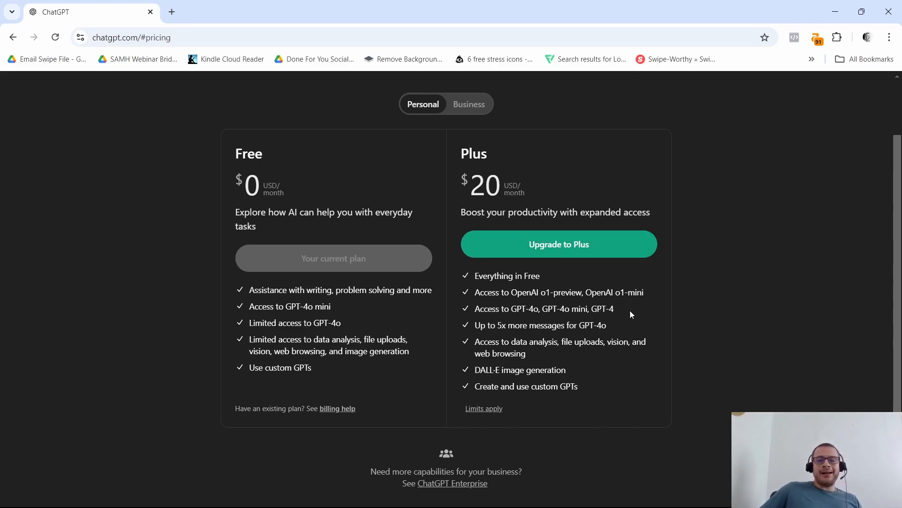
pyautogui.moveTo(494, 335)
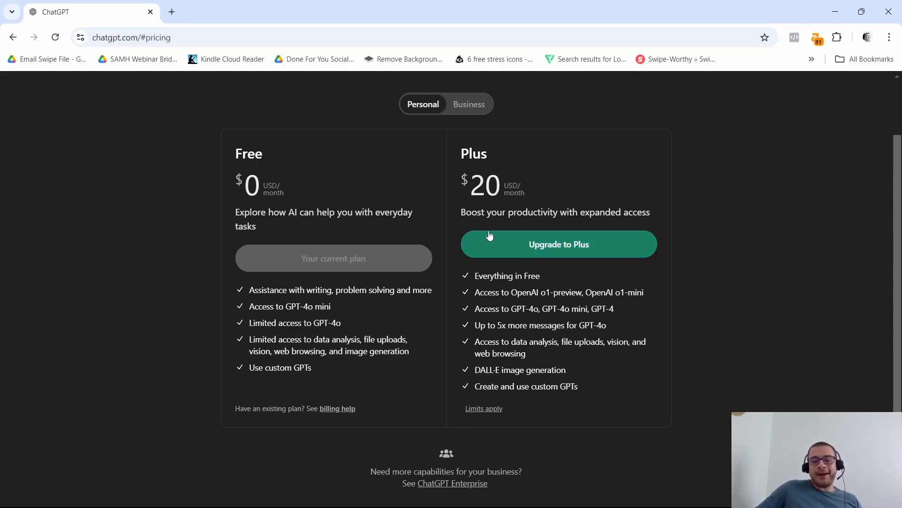
pyautogui.moveTo(584, 179)
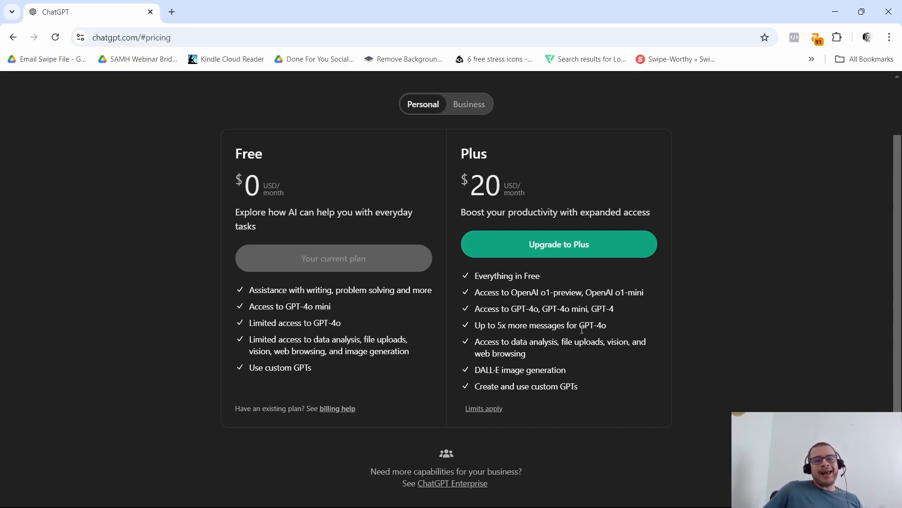
pyautogui.moveTo(264, 158)
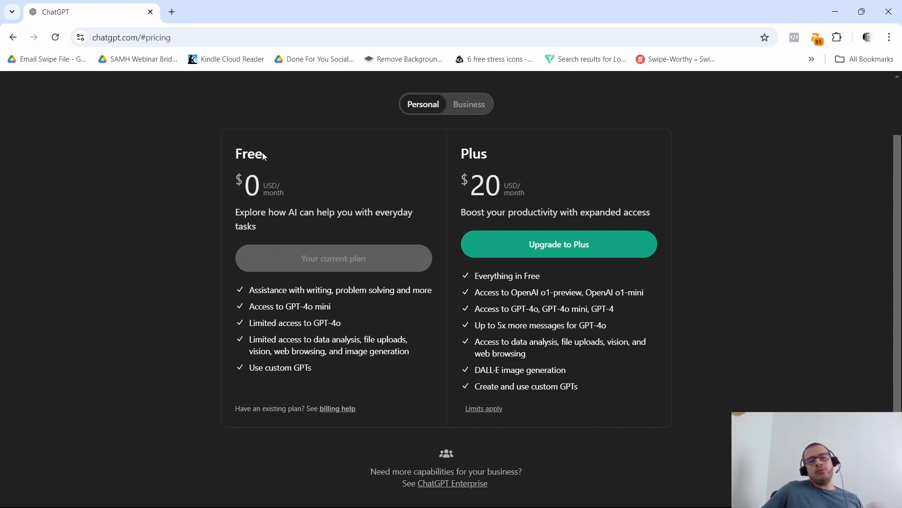
pyautogui.moveTo(452, 324)
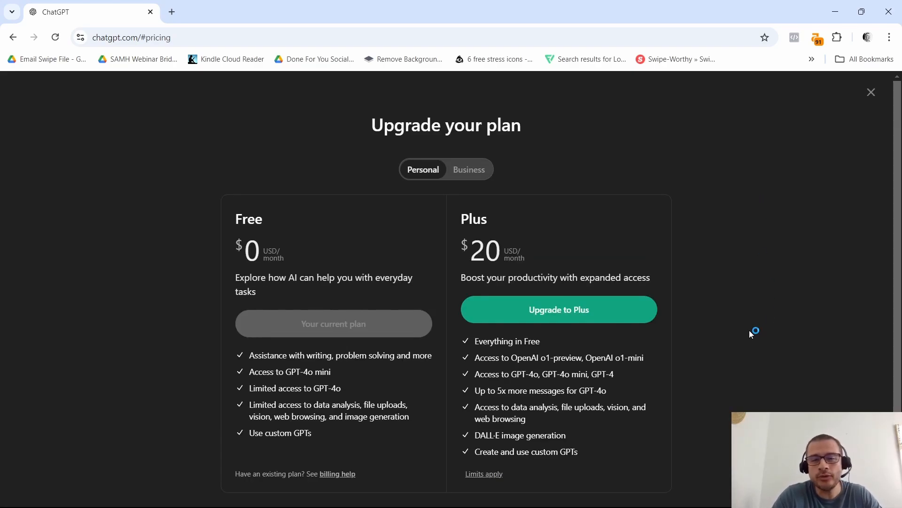
pyautogui.moveTo(751, 335)
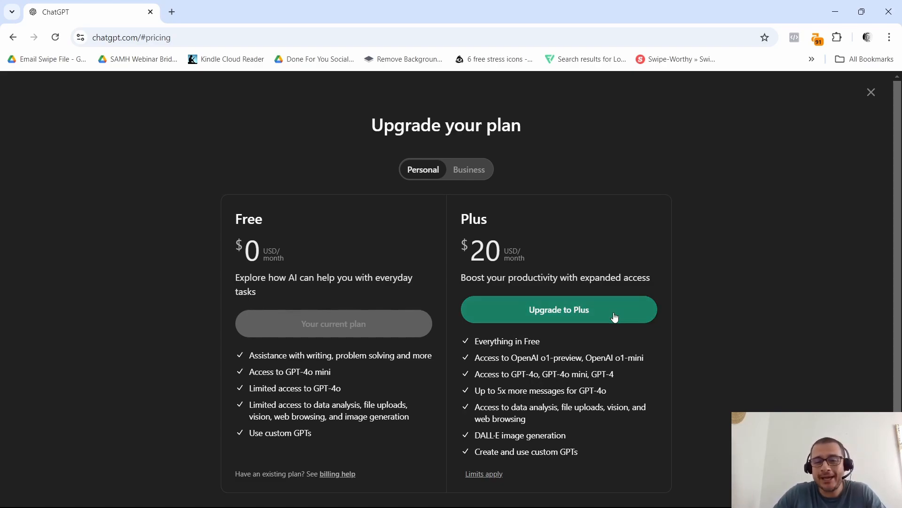
pyautogui.moveTo(684, 246)
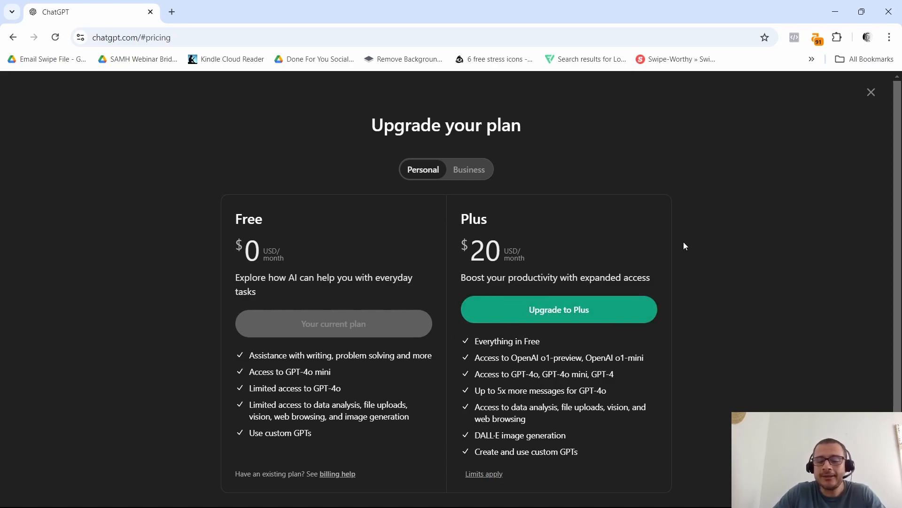
pyautogui.moveTo(870, 92)
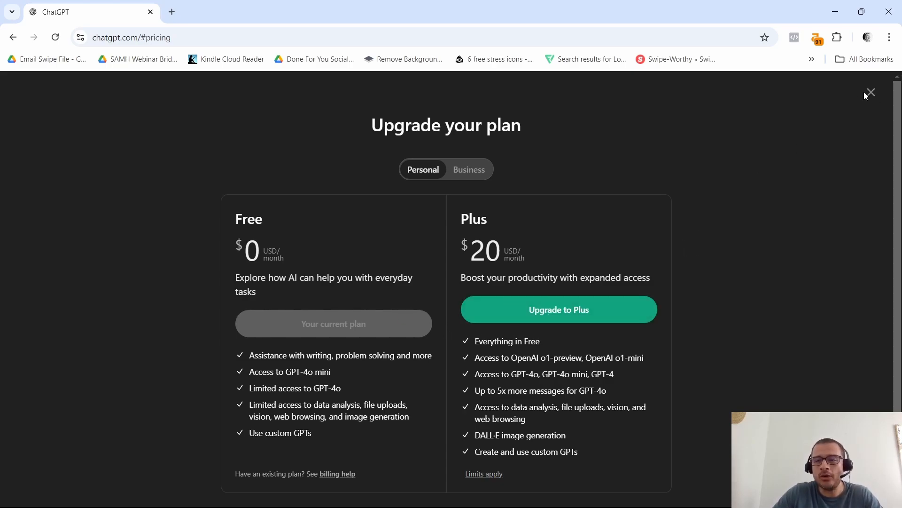
# Step: Close the upgrade page, reopen it briefly, and close it again to land on the home screen
pyautogui.click(871, 92)
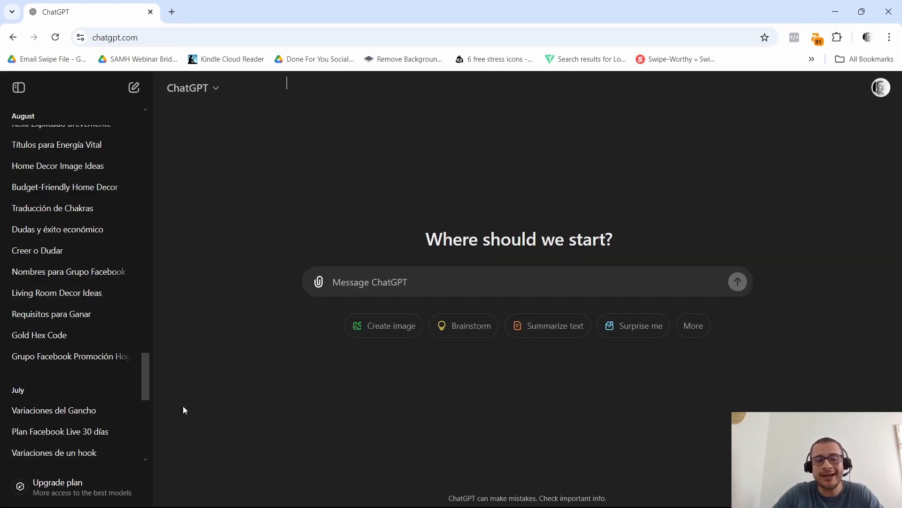
pyautogui.moveTo(180, 413)
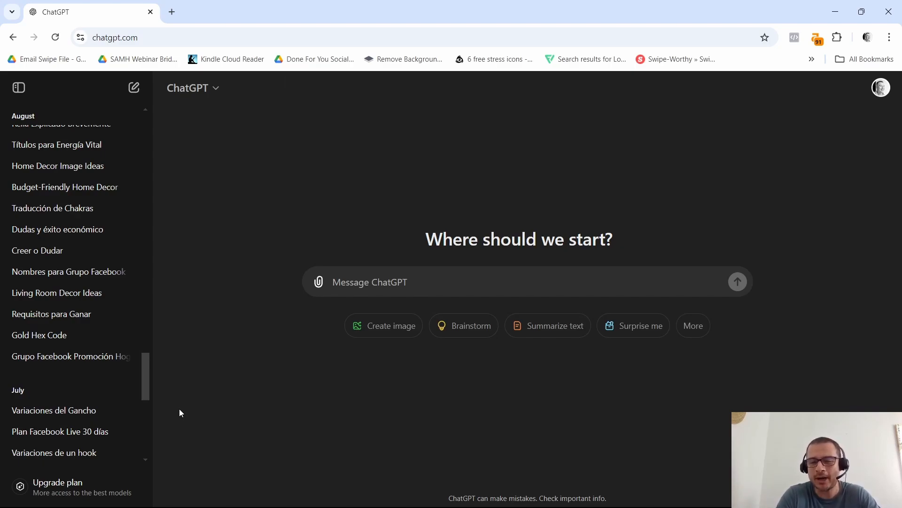
pyautogui.moveTo(55, 490)
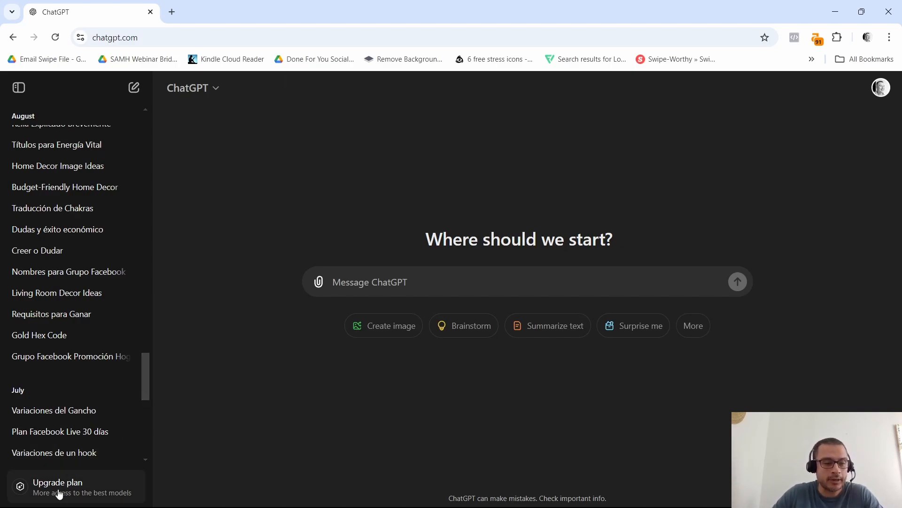
pyautogui.click(58, 487)
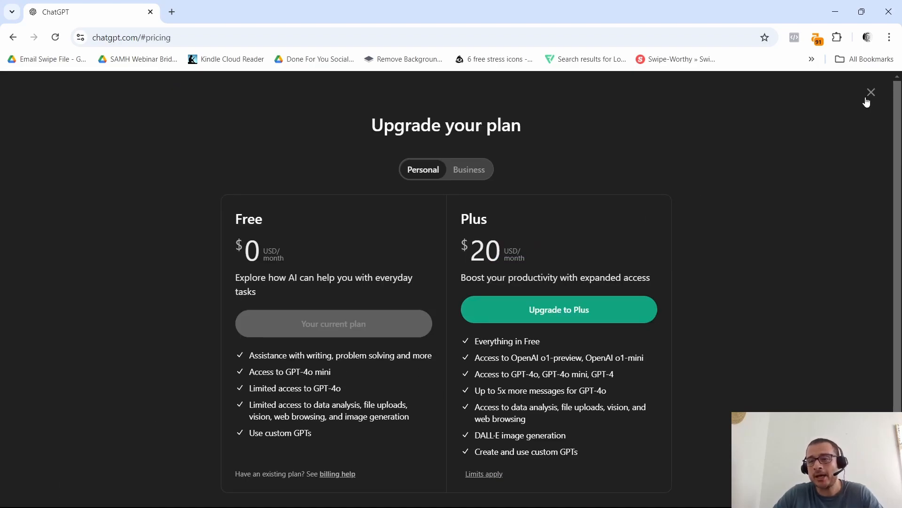
pyautogui.click(870, 92)
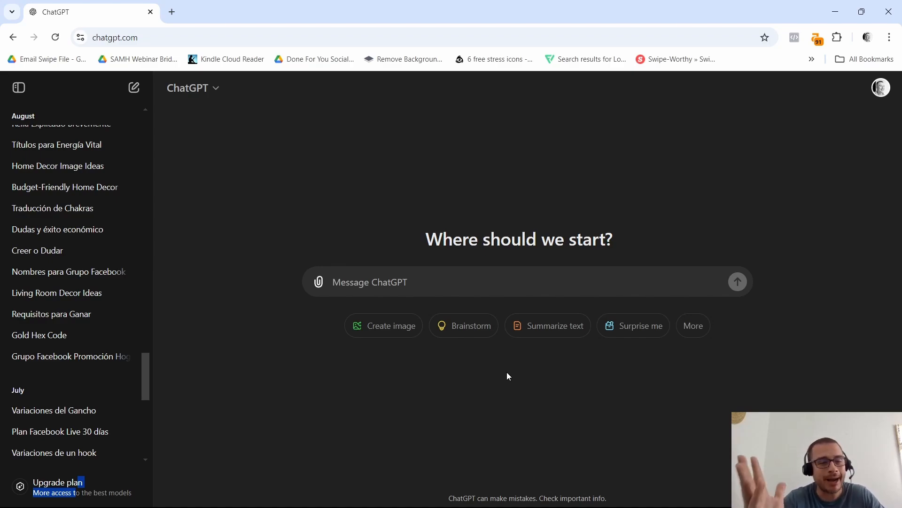
pyautogui.moveTo(367, 388)
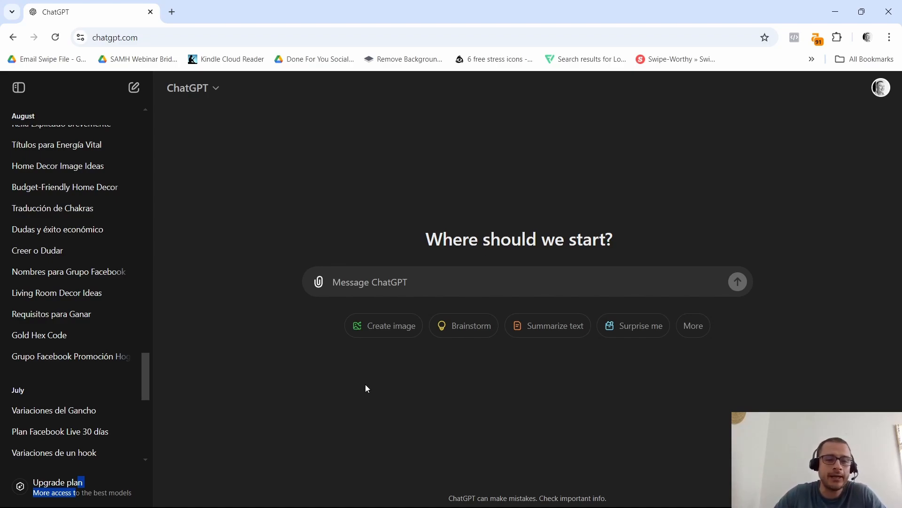
pyautogui.moveTo(558, 494)
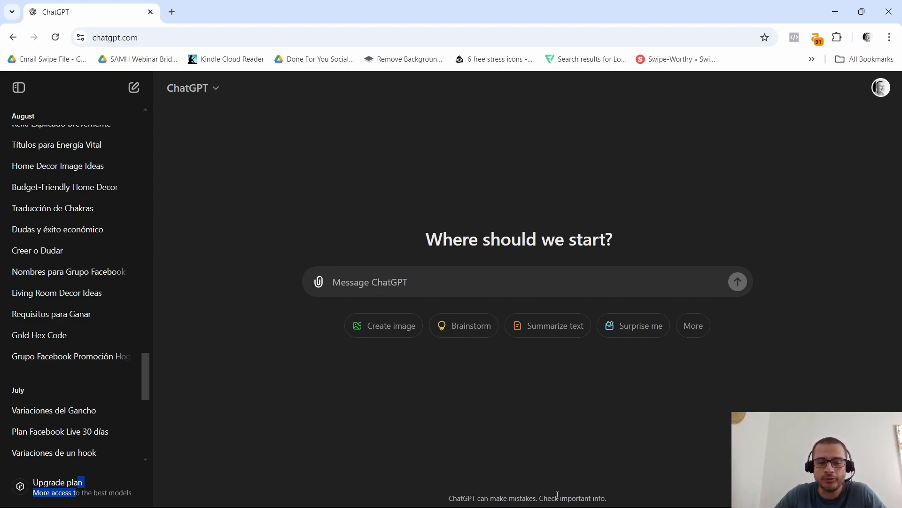
pyautogui.moveTo(843, 318)
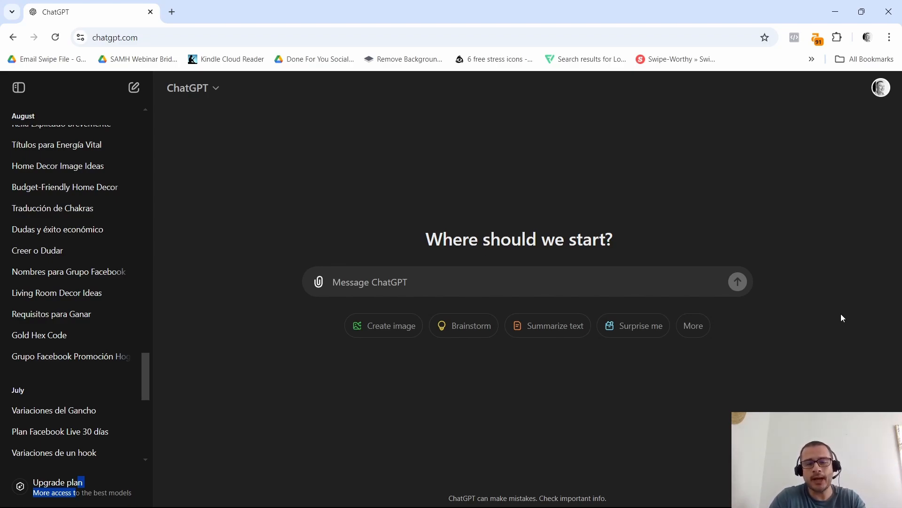
pyautogui.scroll(-3)
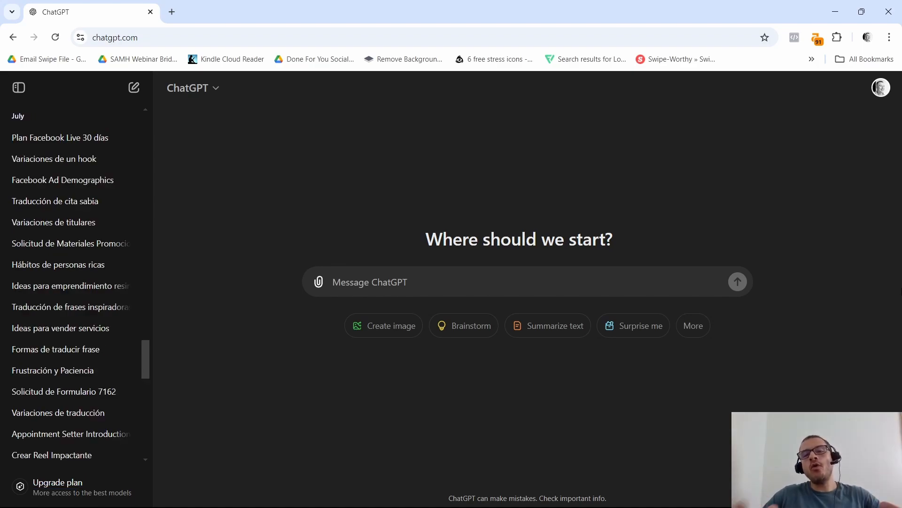